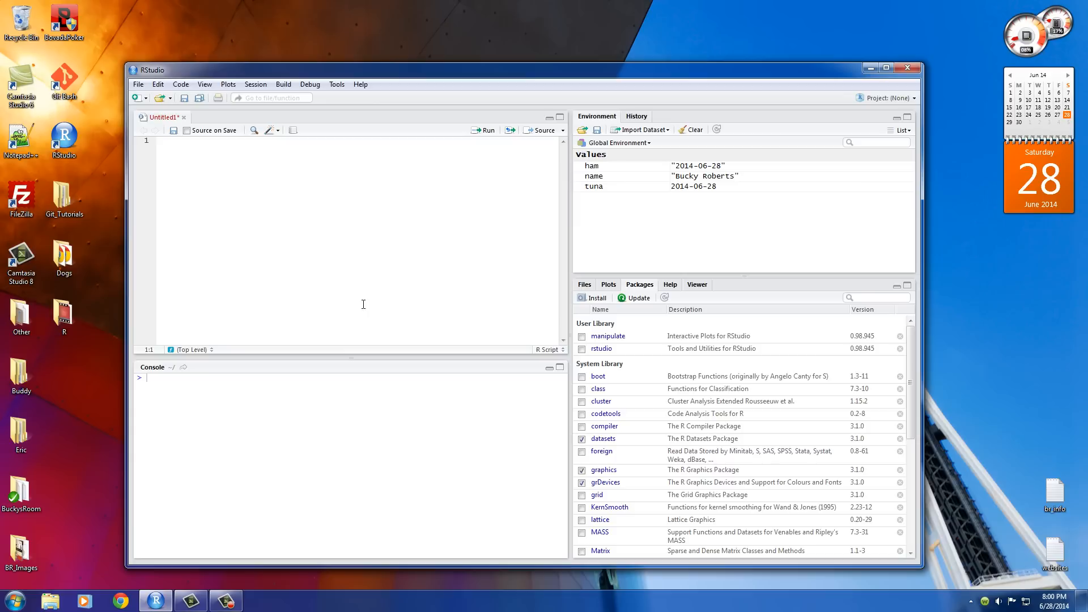
{"action": "mouse_move", "coordinate": [345, 313]}
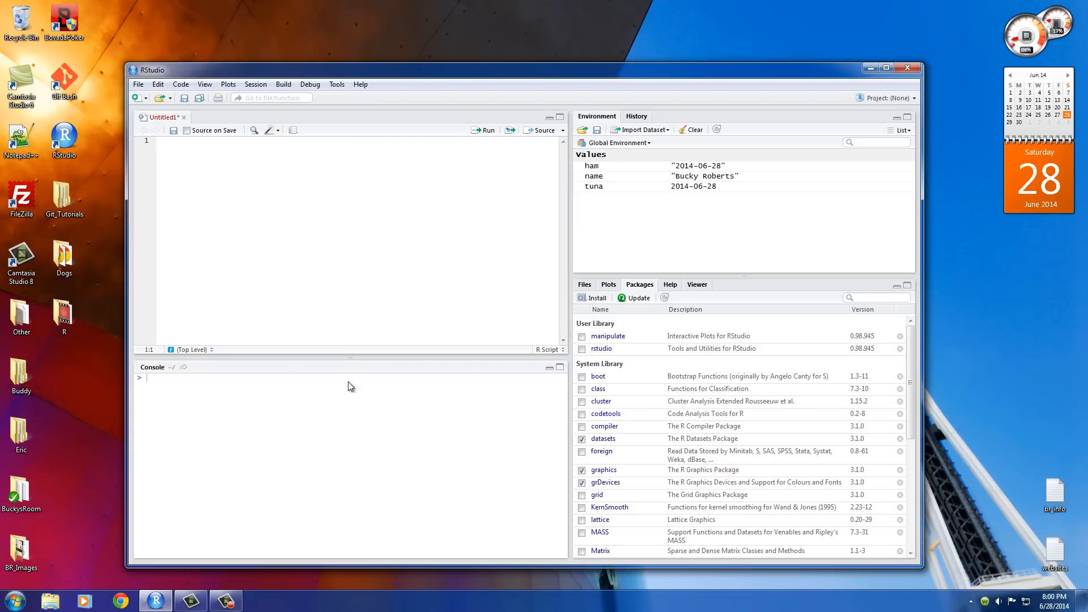
{"action": "mouse_move", "coordinate": [361, 428]}
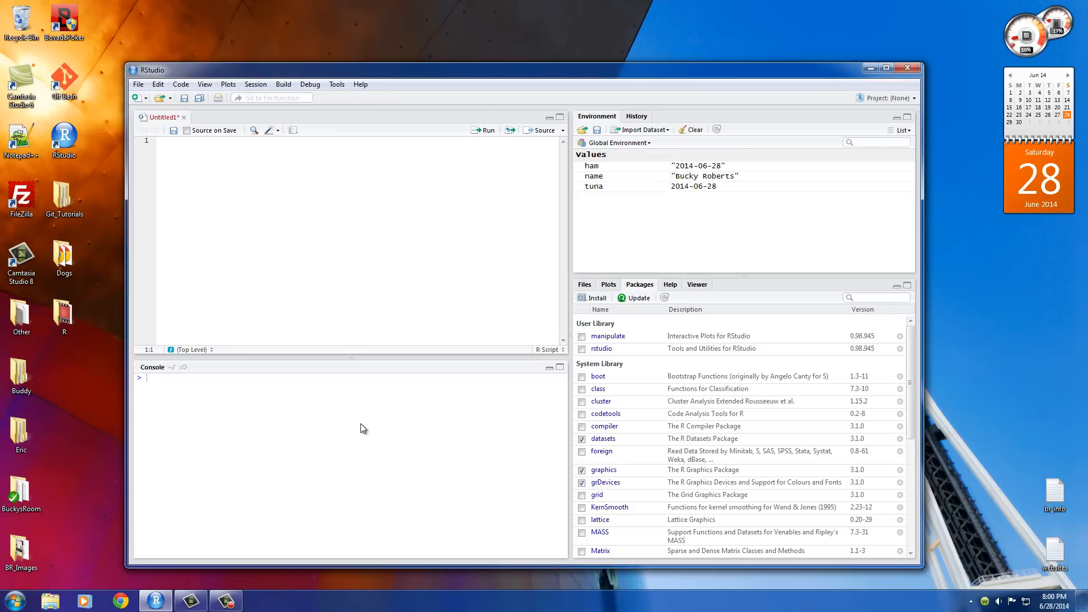
{"action": "mouse_move", "coordinate": [279, 269]}
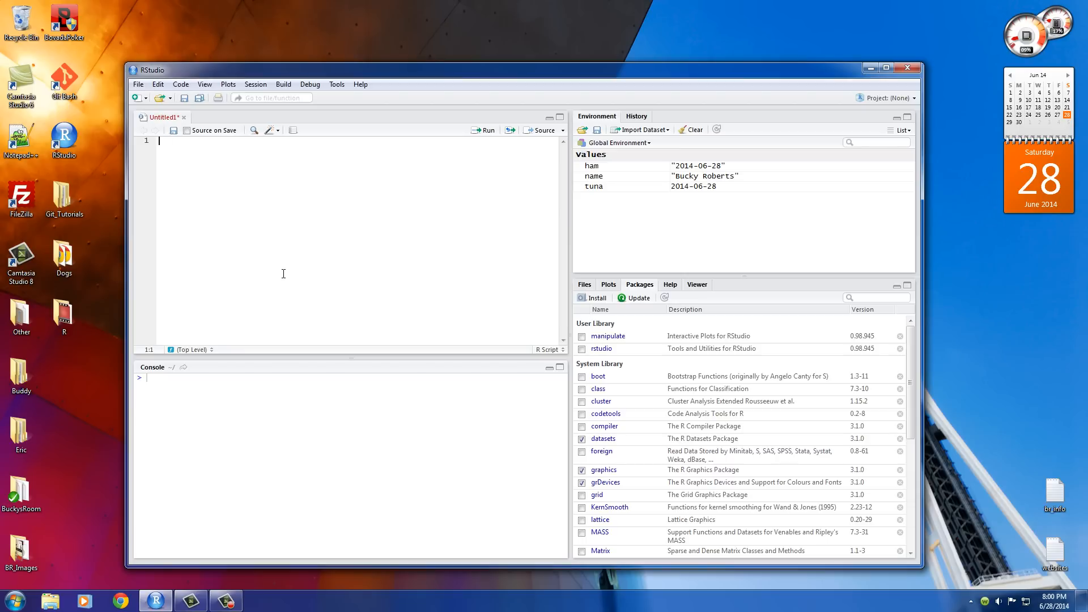
Enter 5 == 7 in the script and run it so the console reports FALSE
{"action": "type", "text": "5"}
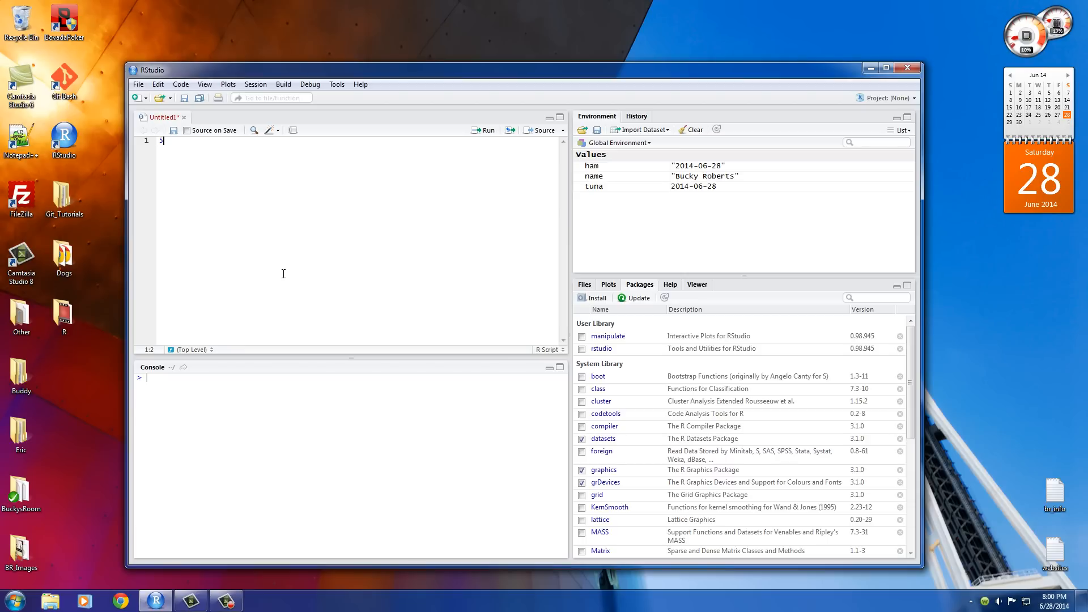
{"action": "type", "text": "==="}
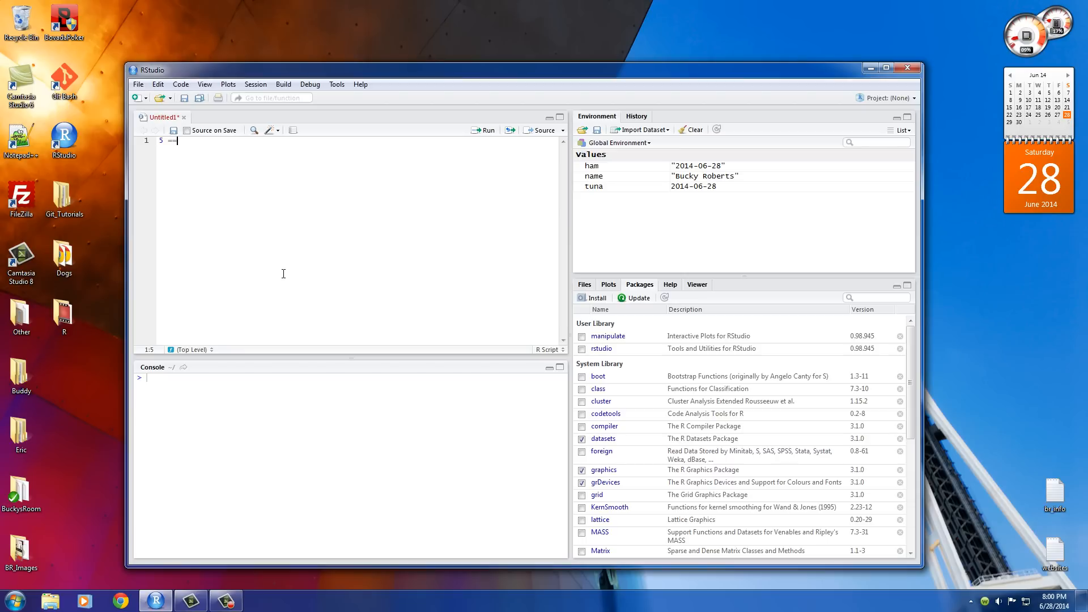
{"action": "type", "text": "7"}
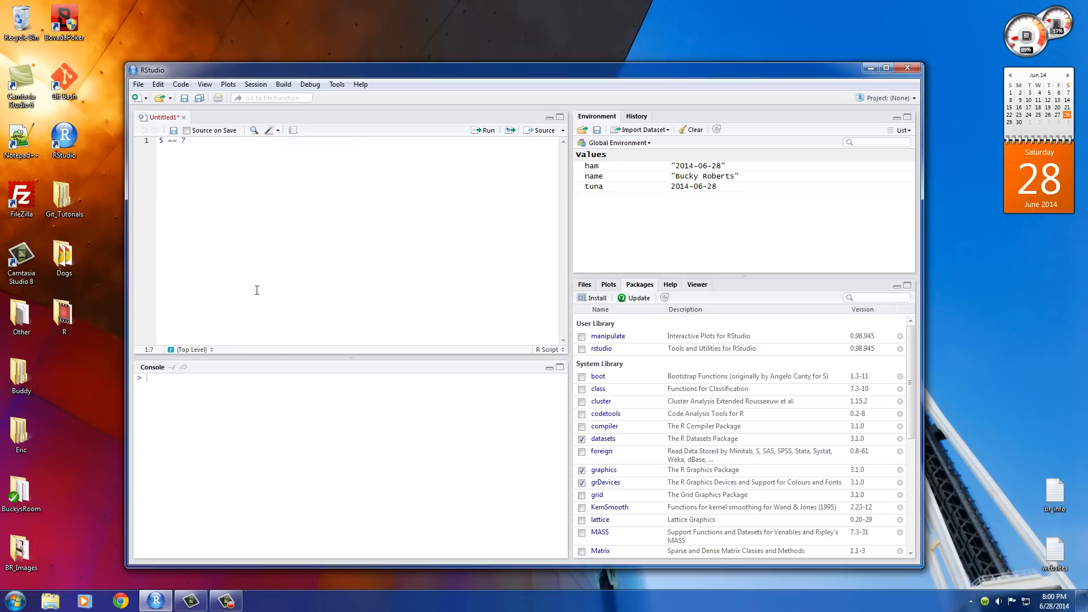
{"action": "mouse_move", "coordinate": [179, 166]}
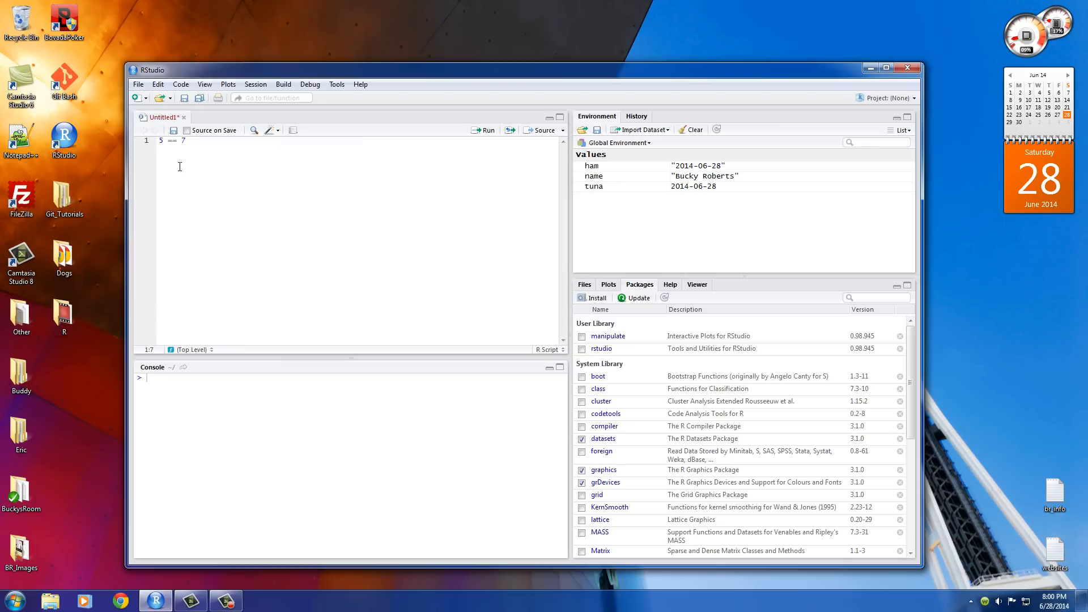
{"action": "left_click", "coordinate": [160, 140]}
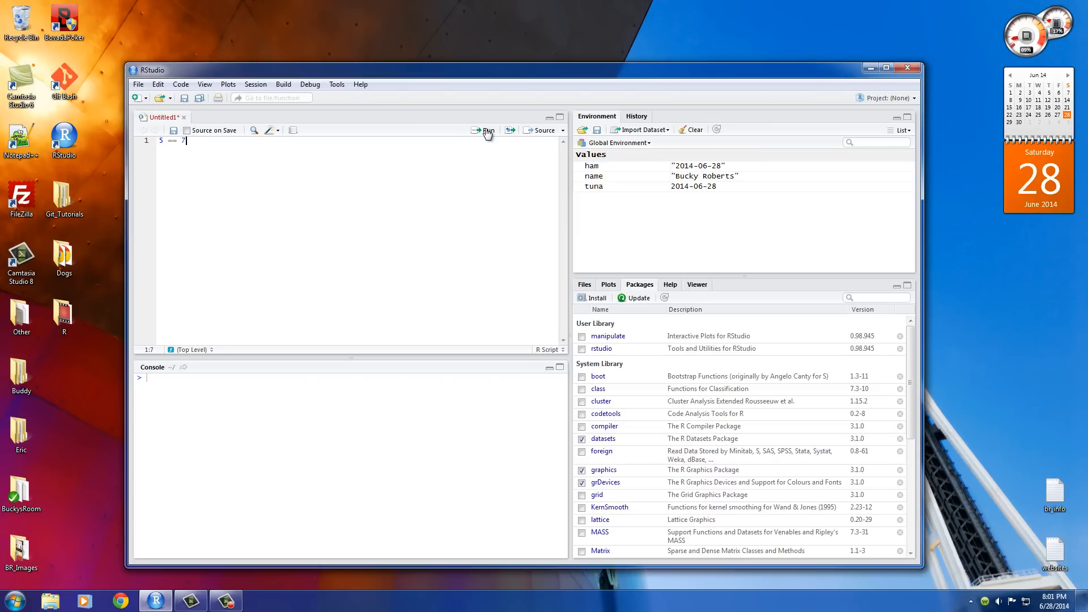
{"action": "left_click", "coordinate": [487, 129]}
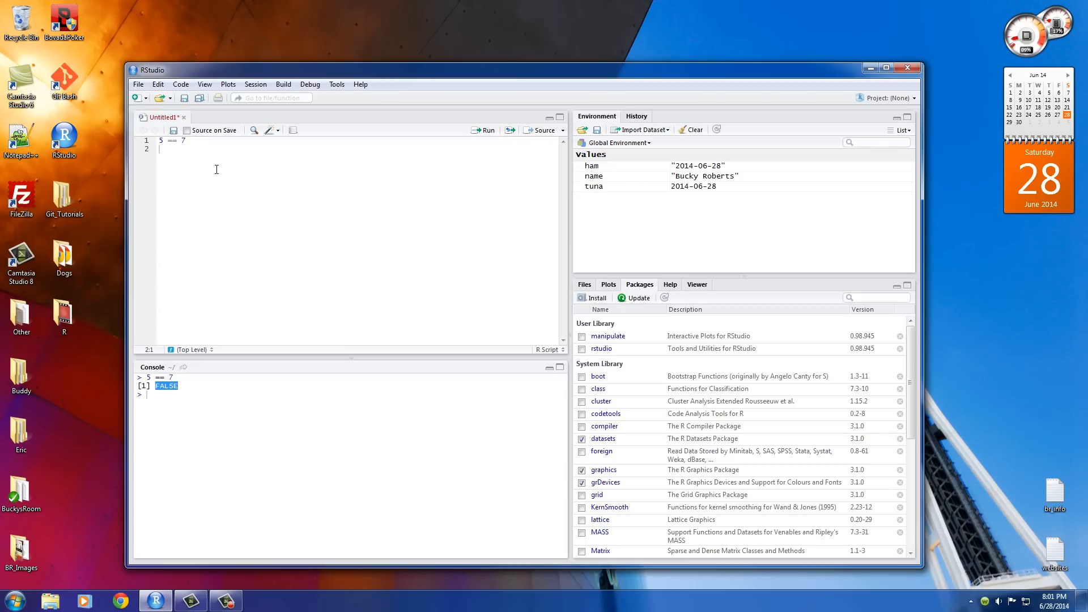
Add 5 == 5, run both comparisons and highlight the TRUE result in the console
{"action": "type", "text": "5"}
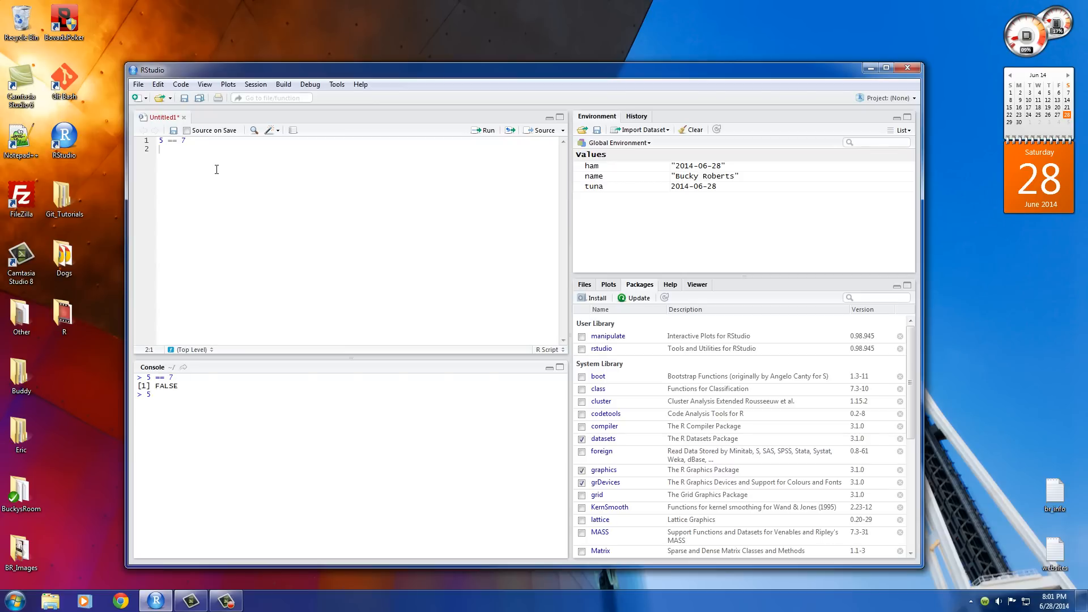
{"action": "type", "text": "5 == 5"}
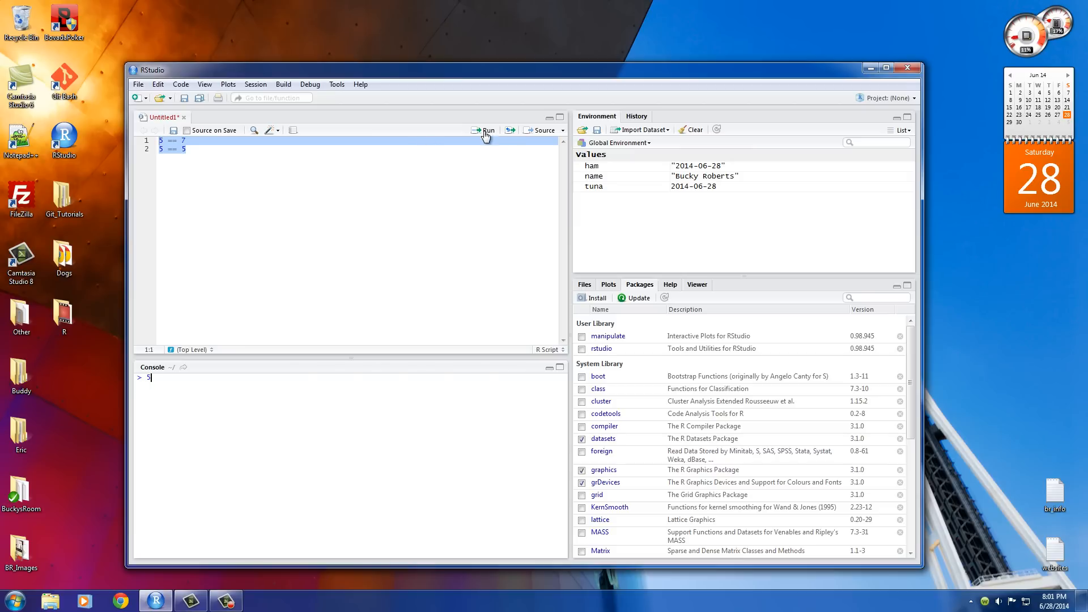
{"action": "left_click", "coordinate": [487, 132]}
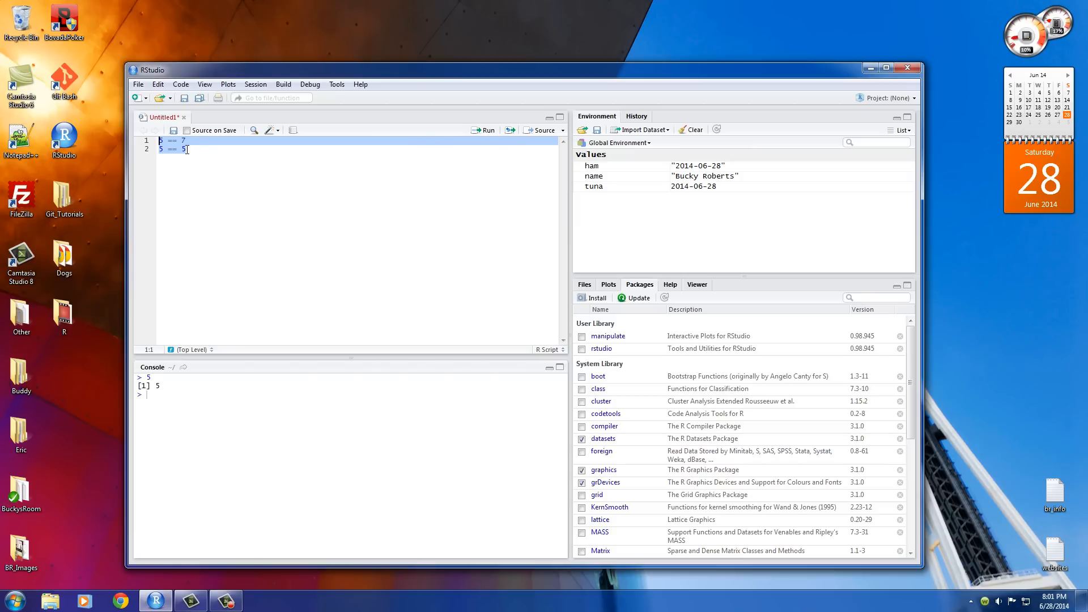
{"action": "left_click", "coordinate": [487, 131]}
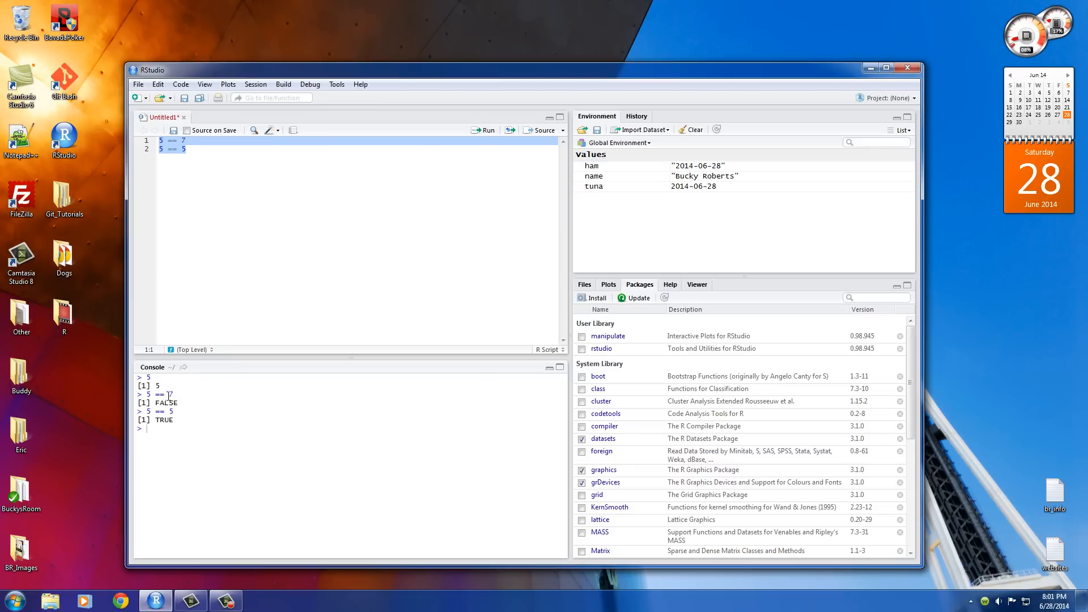
{"action": "double_click", "coordinate": [166, 402]}
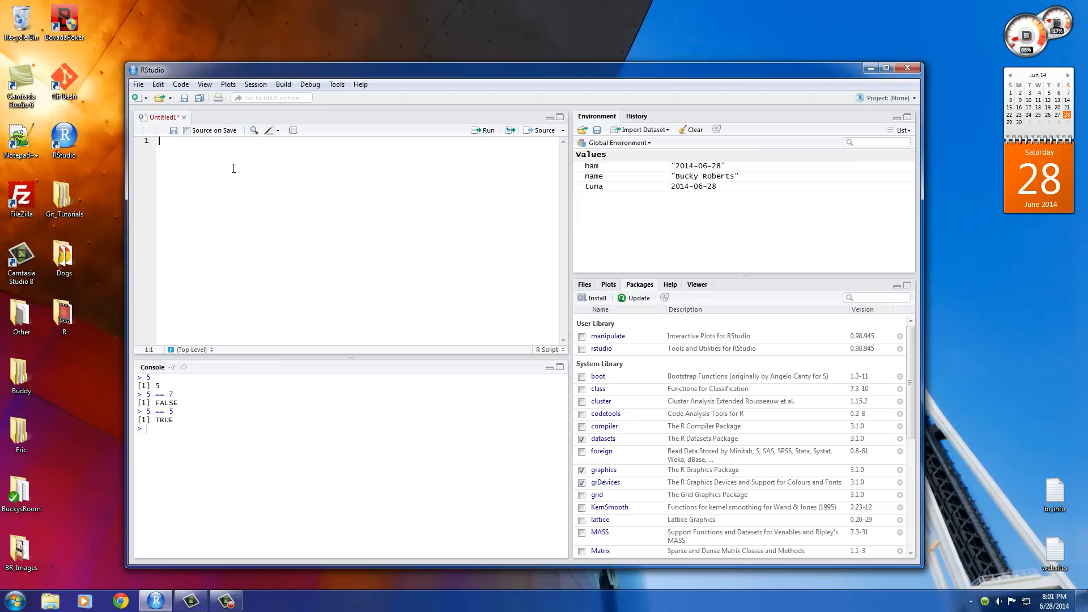
Enter 12 != 14 and 12 != 12, run both and highlight the FALSE result
{"action": "type", "text": "12"}
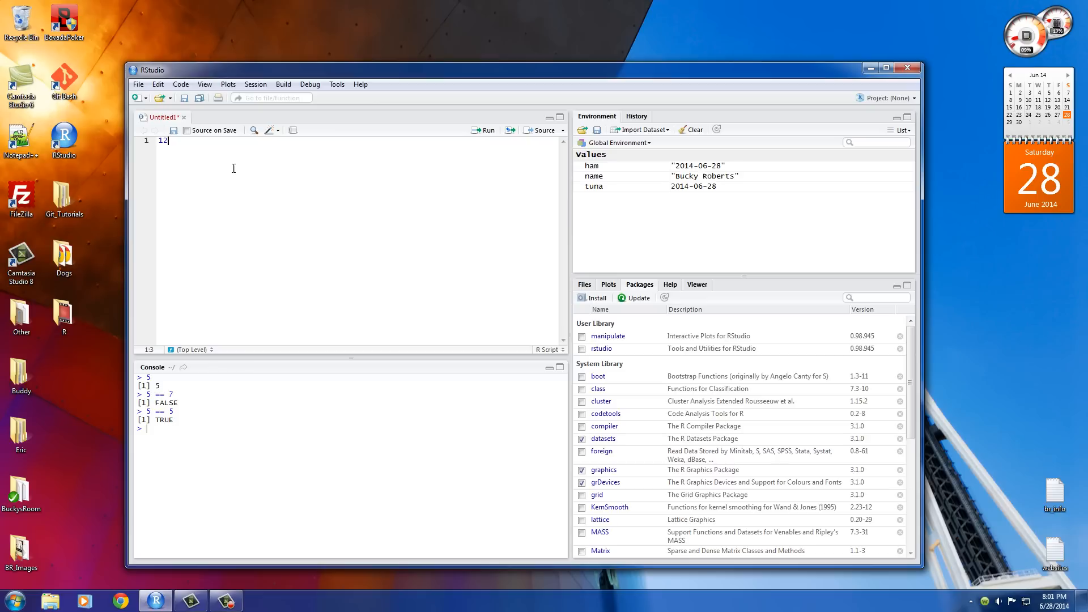
{"action": "type", "text": "!="}
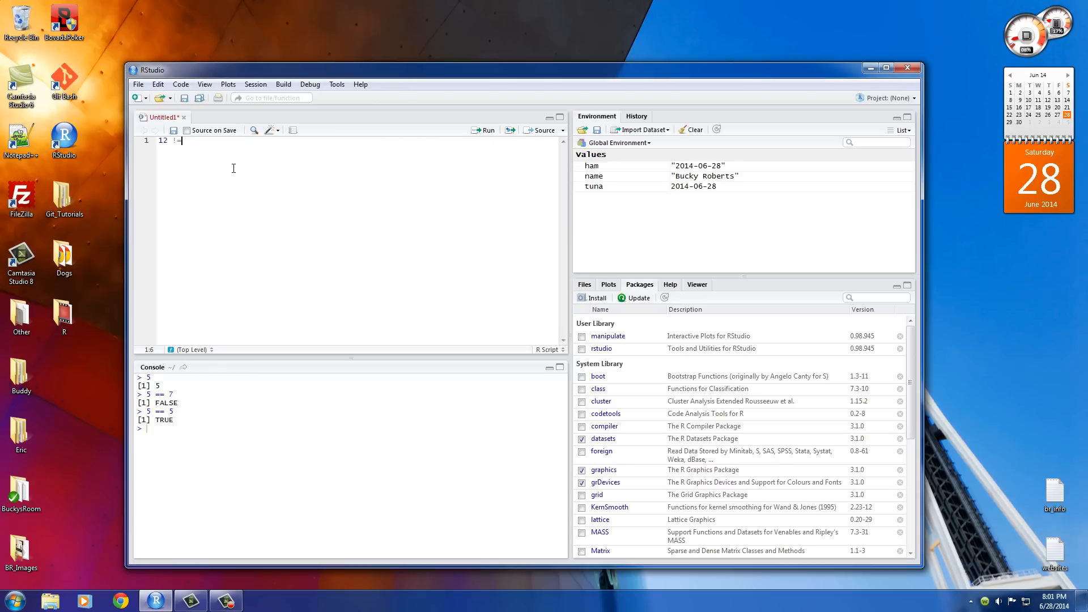
{"action": "type", "text": "14"}
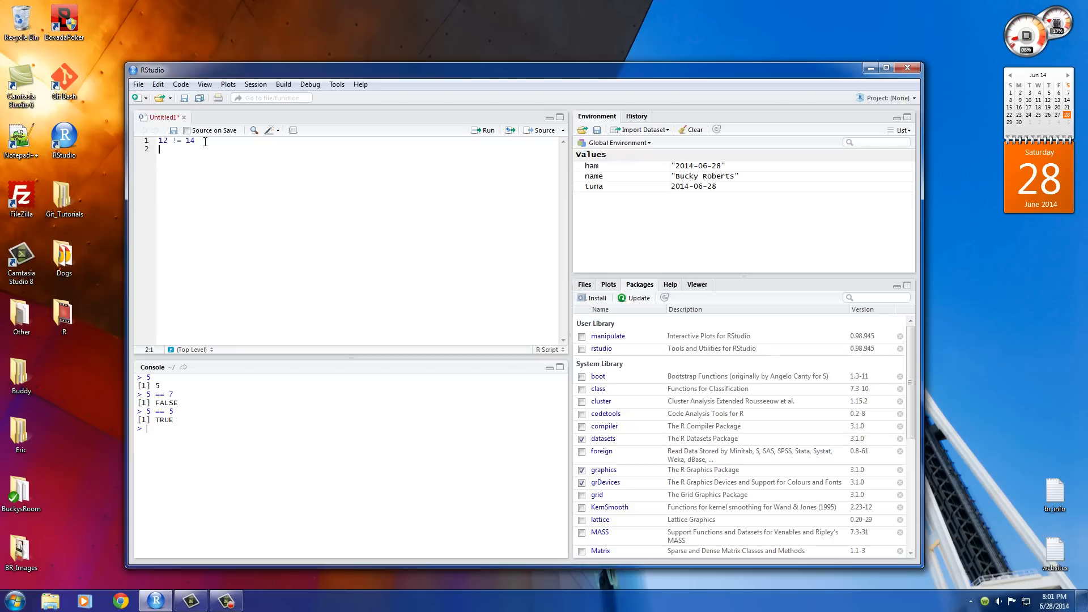
{"action": "type", "text": "12 != 12"}
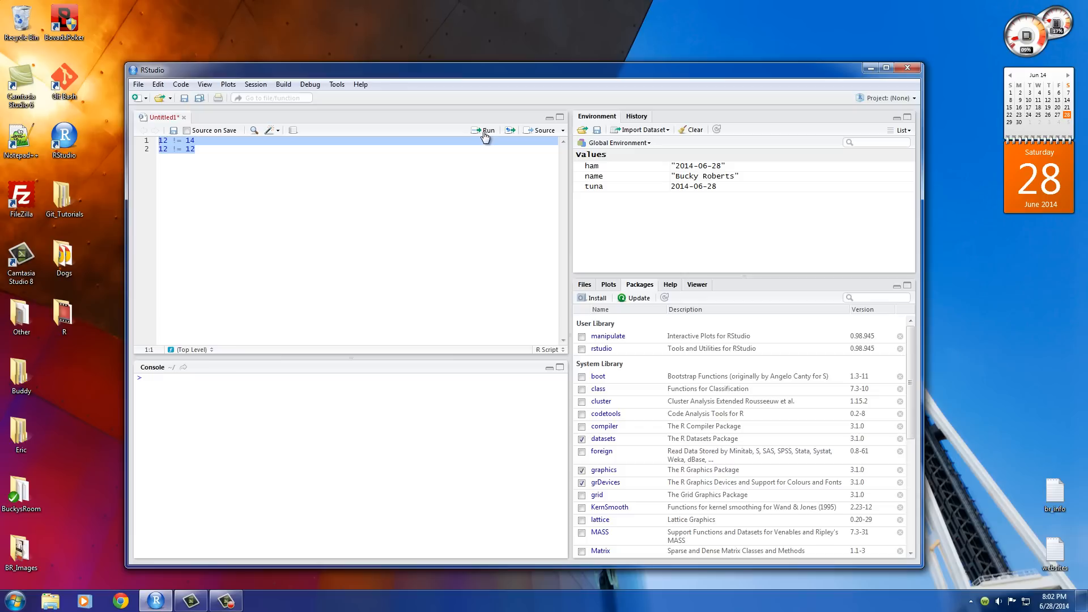
{"action": "left_click", "coordinate": [485, 130]}
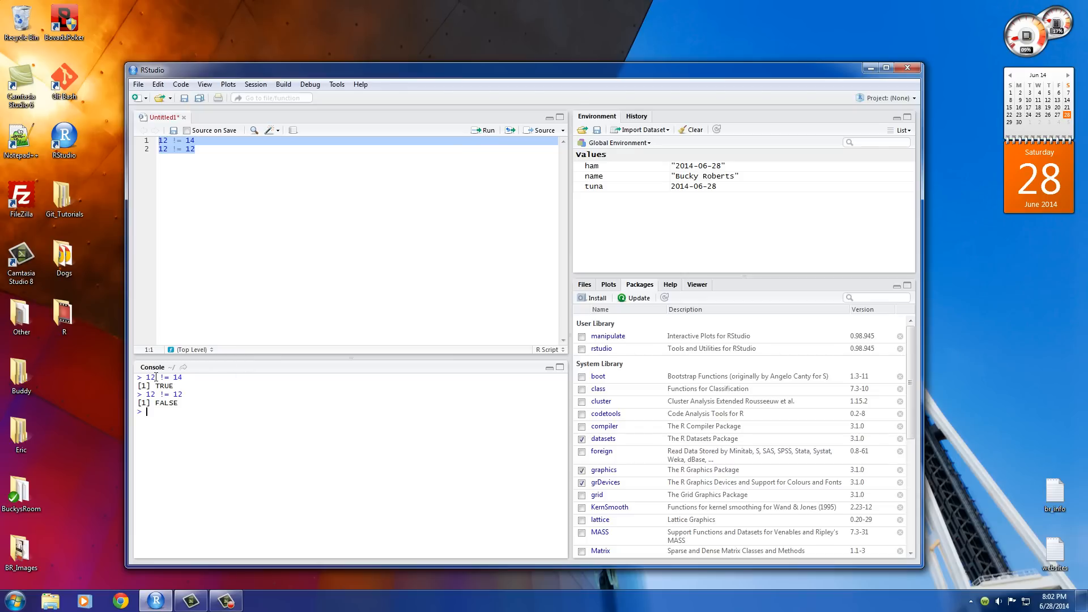
{"action": "double_click", "coordinate": [178, 376]}
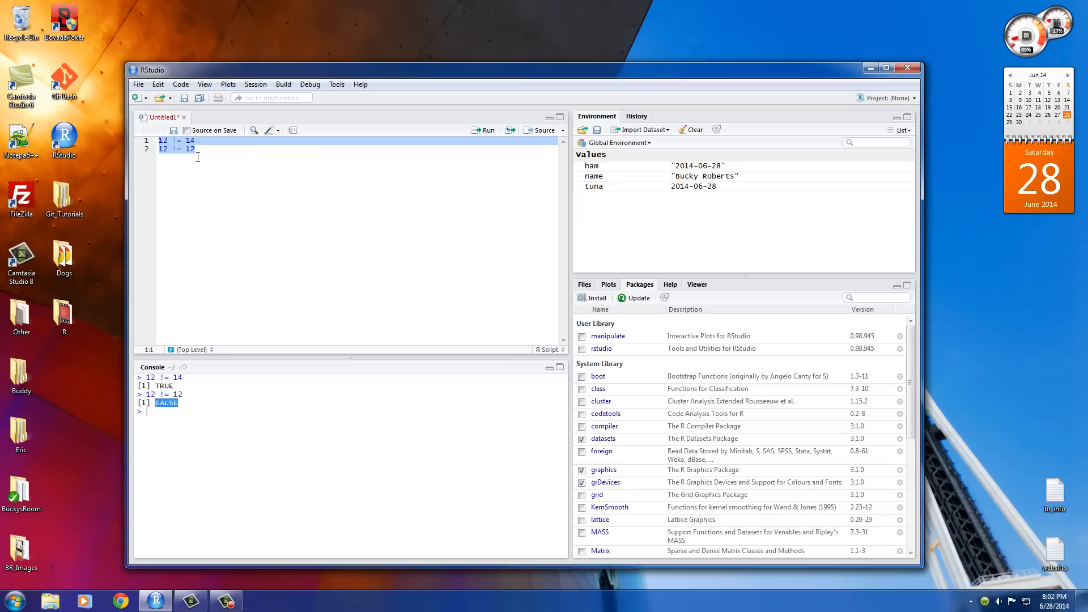
Revisit the operators in both comparisons and select the whole script for clearing
{"action": "left_click", "coordinate": [282, 163]}
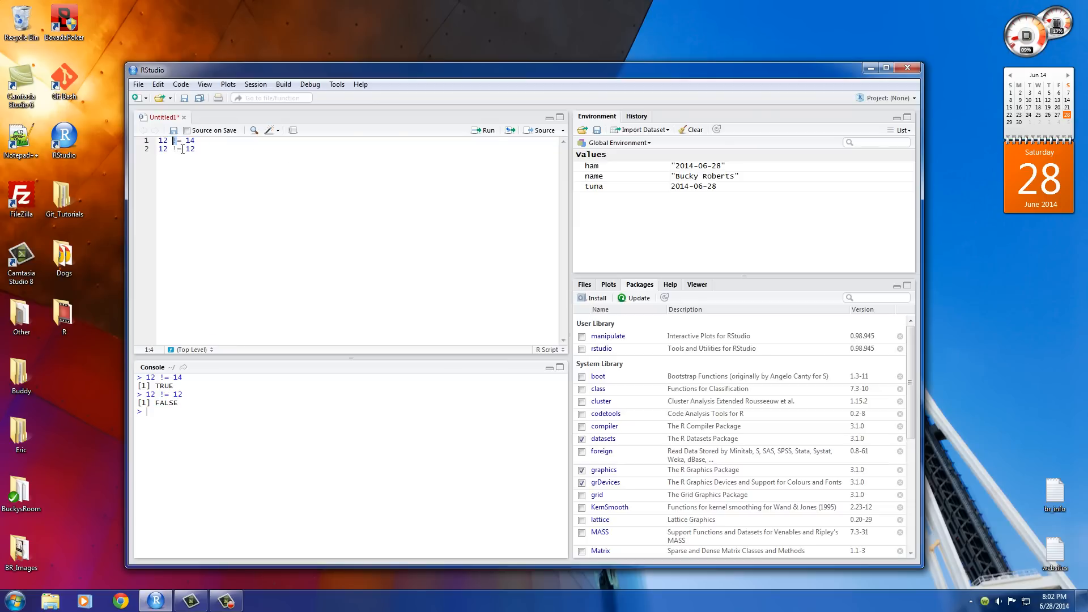
{"action": "left_click", "coordinate": [182, 148]}
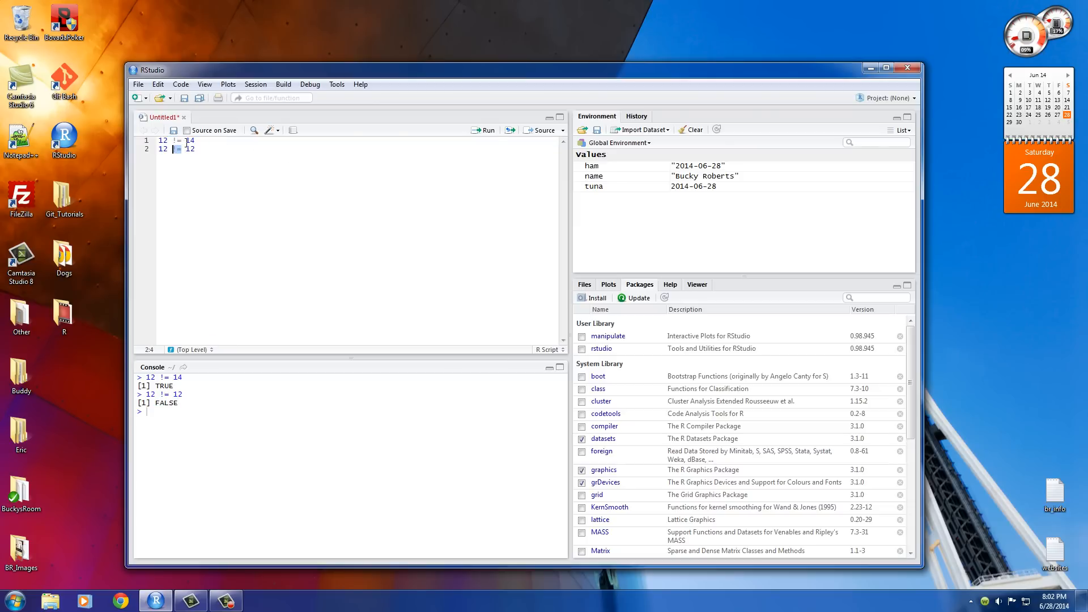
{"action": "key", "text": "ctrl+a"}
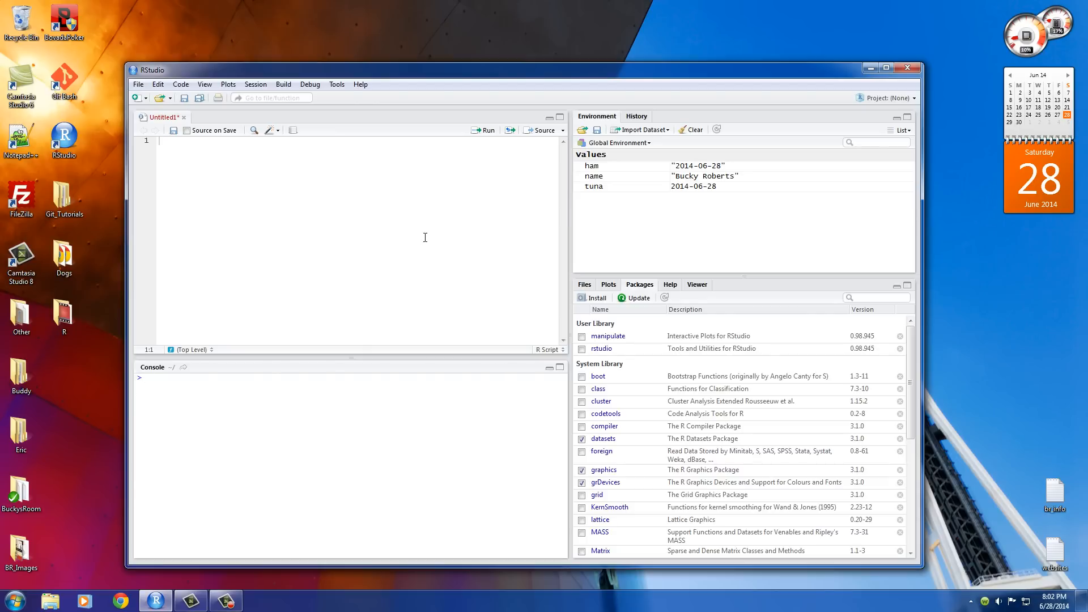
Enter 45 < 83 and run it so the console reports TRUE
{"action": "type", "text": "45"}
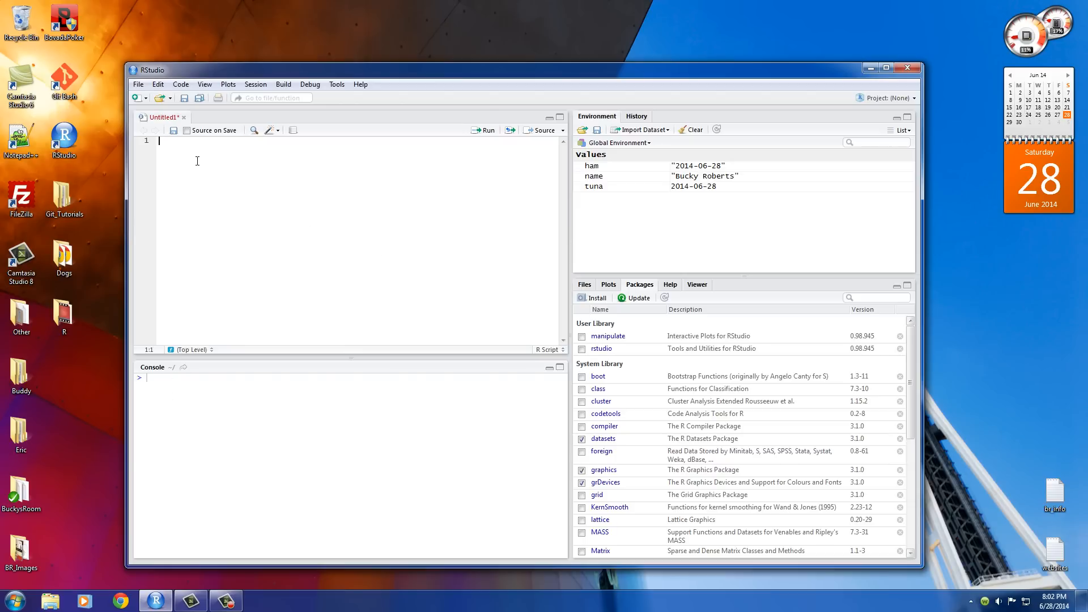
{"action": "type", "text": "4 5"}
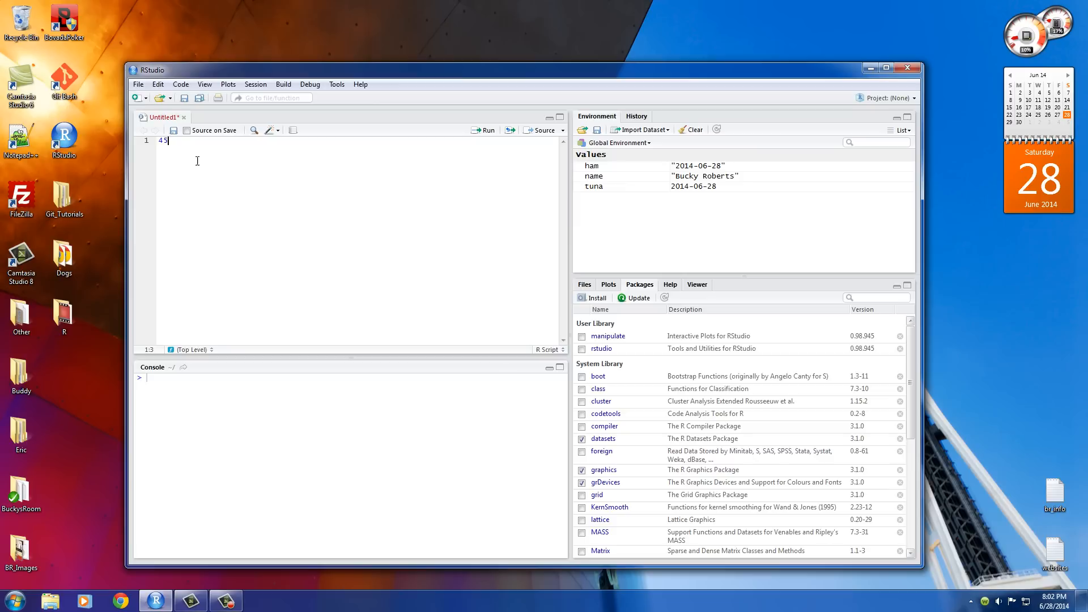
{"action": "type", "text": "<"}
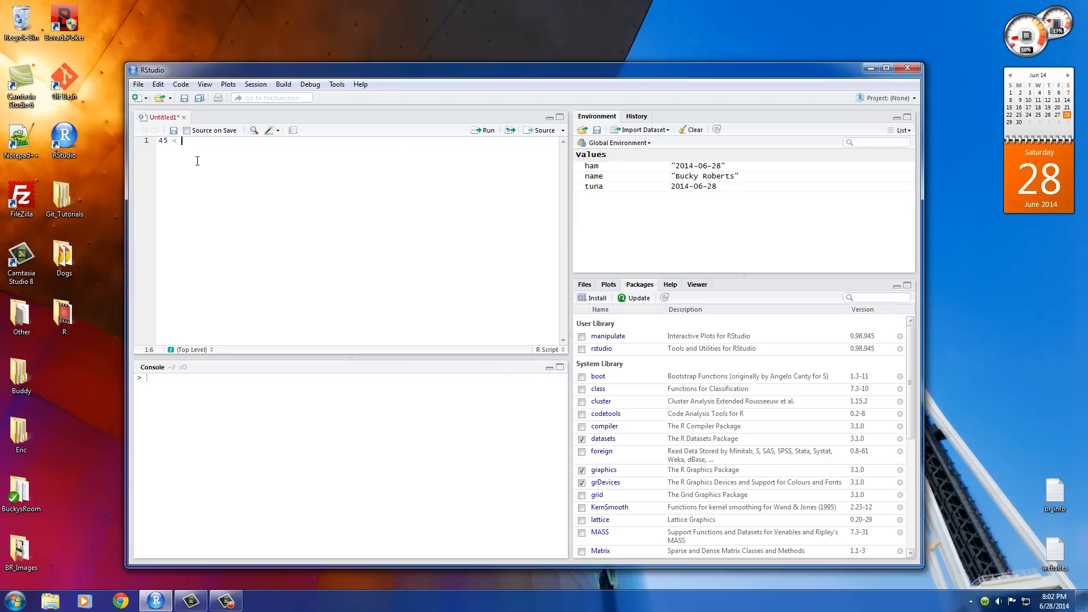
{"action": "type", "text": "83"}
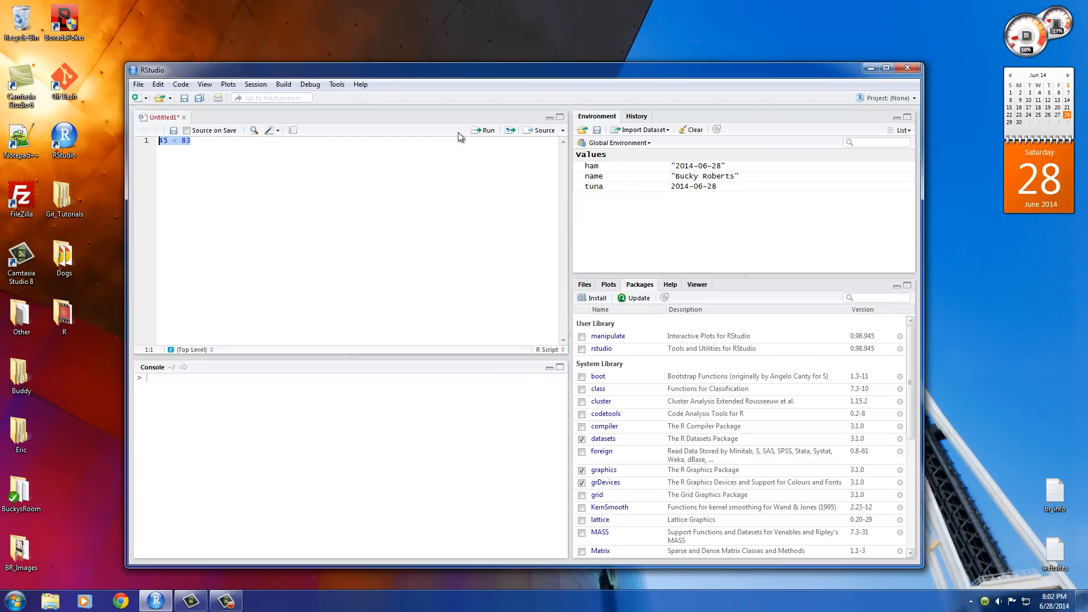
{"action": "left_click", "coordinate": [487, 130]}
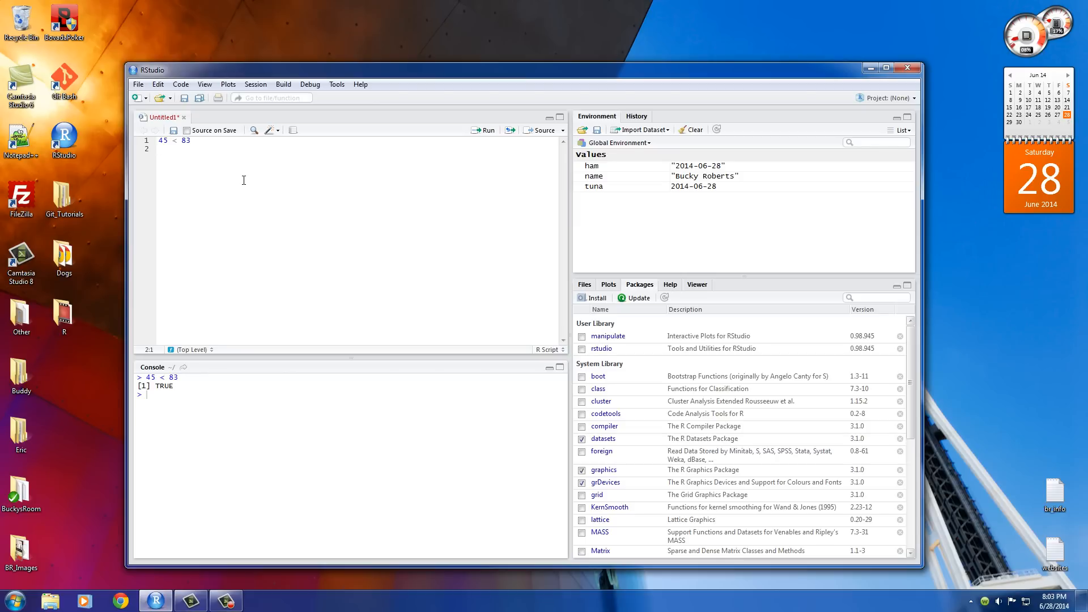
Enter 7 < 7 giving FALSE, change it to 7 <= 7 and run it
{"action": "type", "text": "7"}
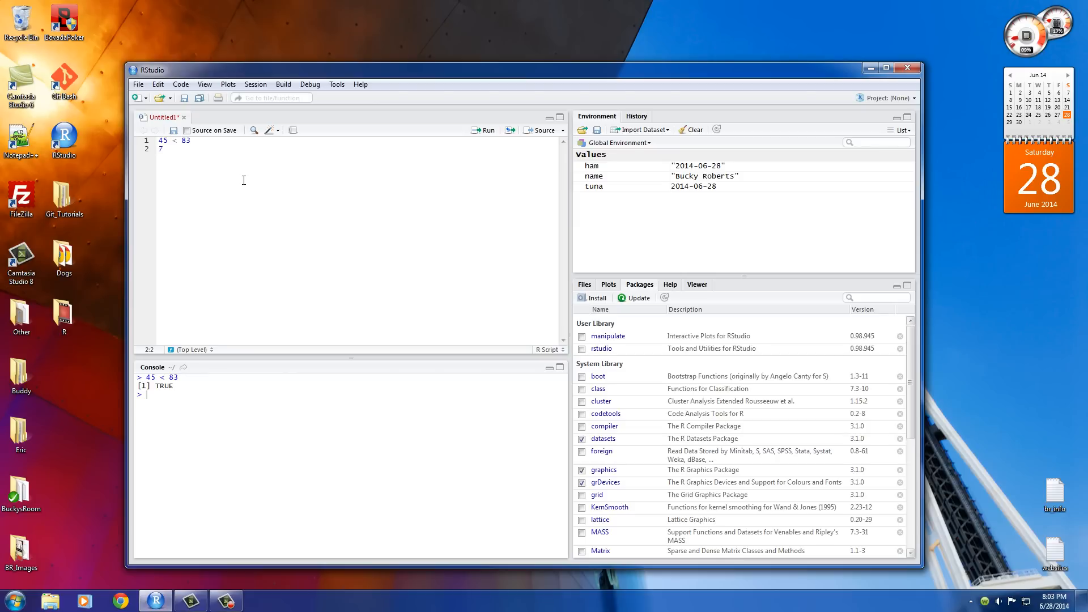
{"action": "type", "text": "< 7"}
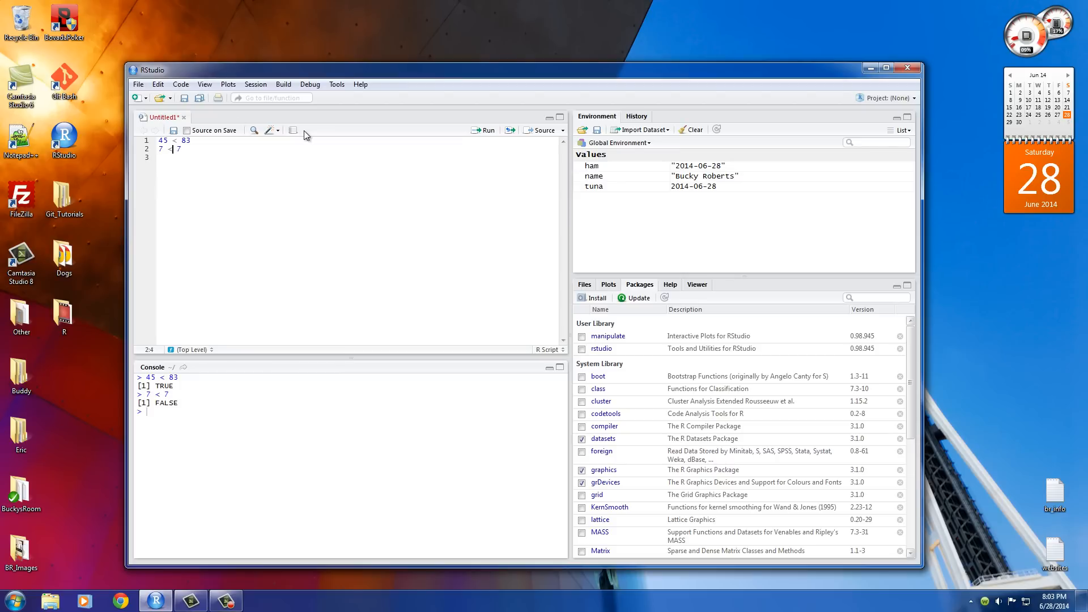
{"action": "type", "text": "="}
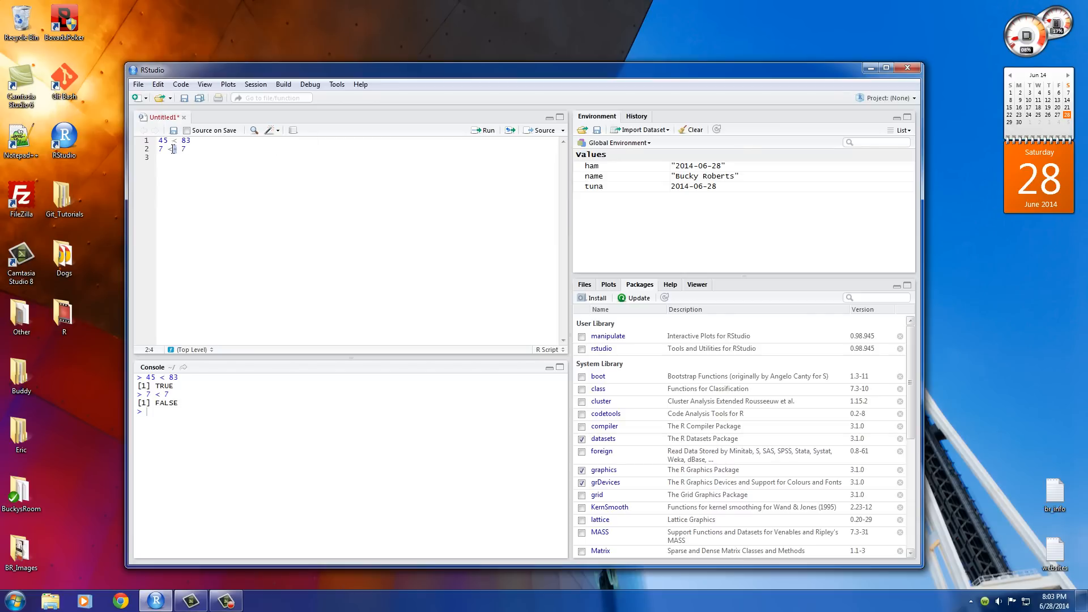
{"action": "type", "text": "="}
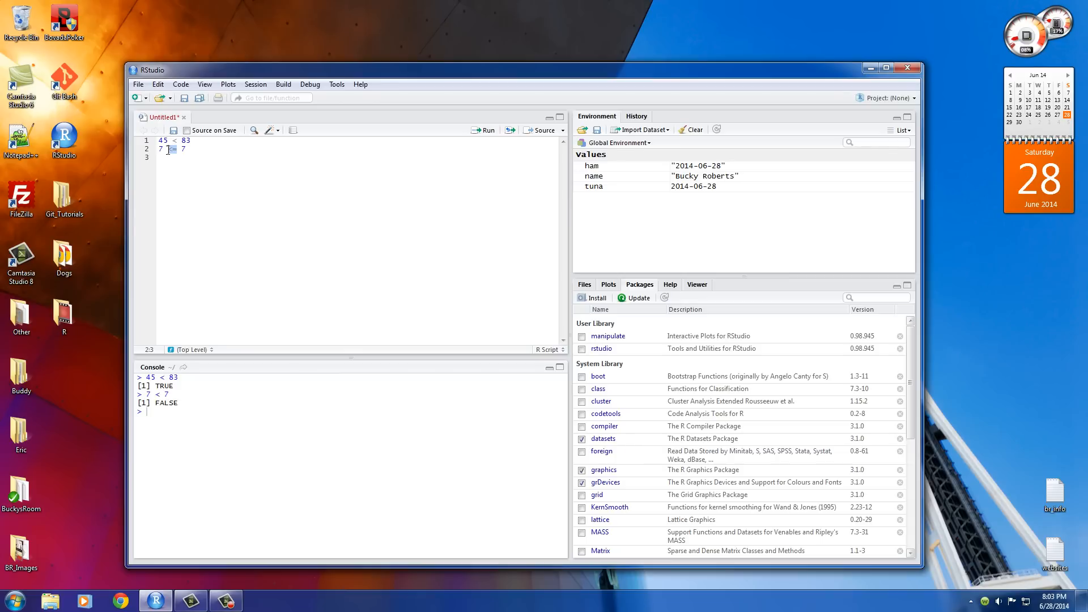
{"action": "type", "text": "="}
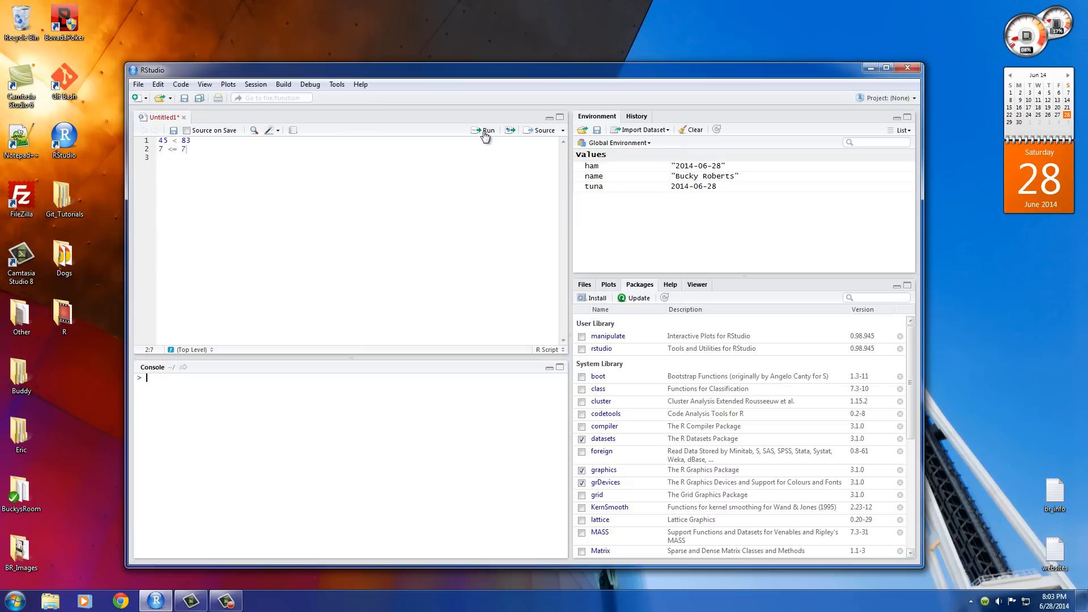
{"action": "left_click", "coordinate": [488, 129]}
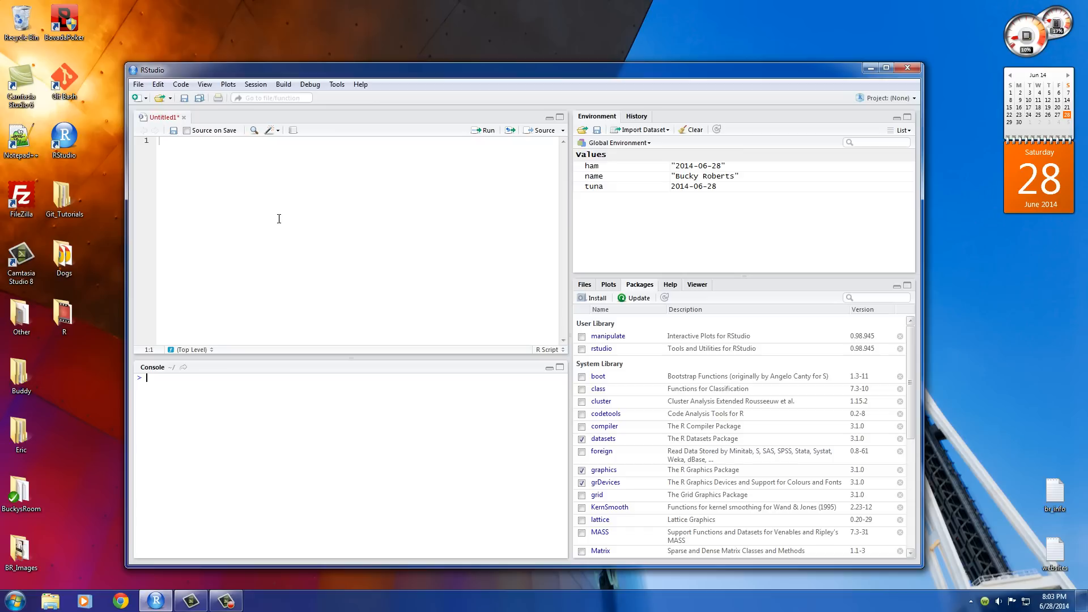
{"action": "mouse_move", "coordinate": [307, 254]}
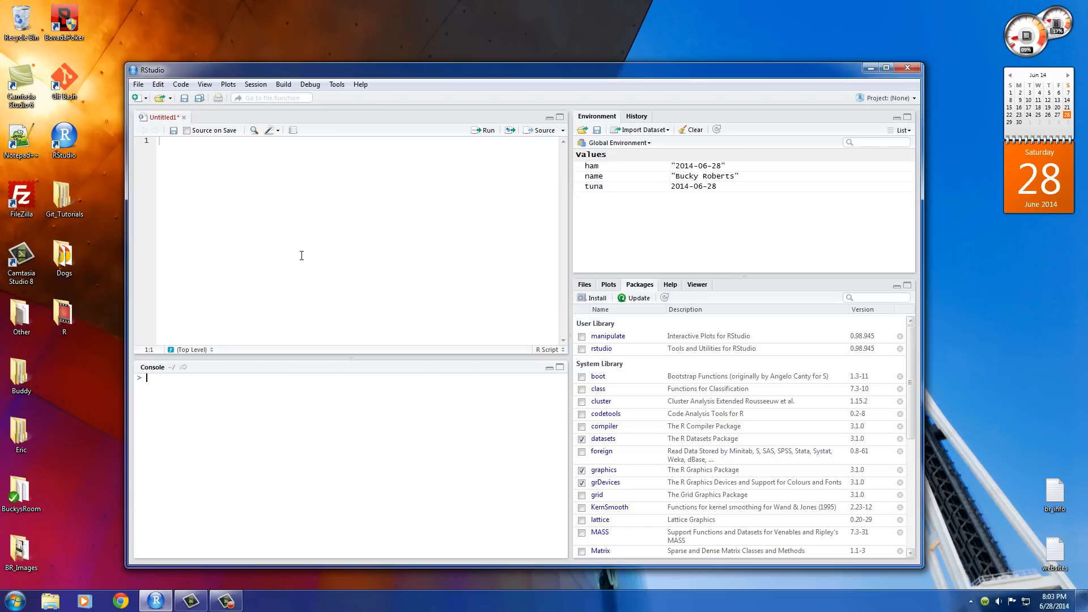
Enter "bucky" == "ham" and "bucky" == "bucky", run both and highlight the TRUE result
{"action": "type", "text": "\"buck\""}
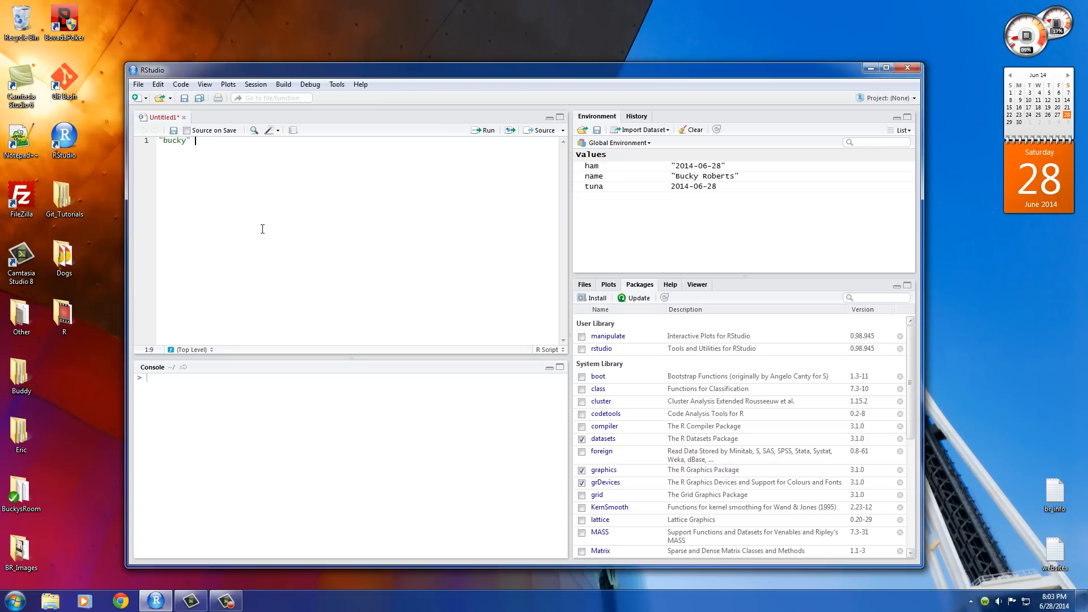
{"action": "type", "text": "== \"H\""}
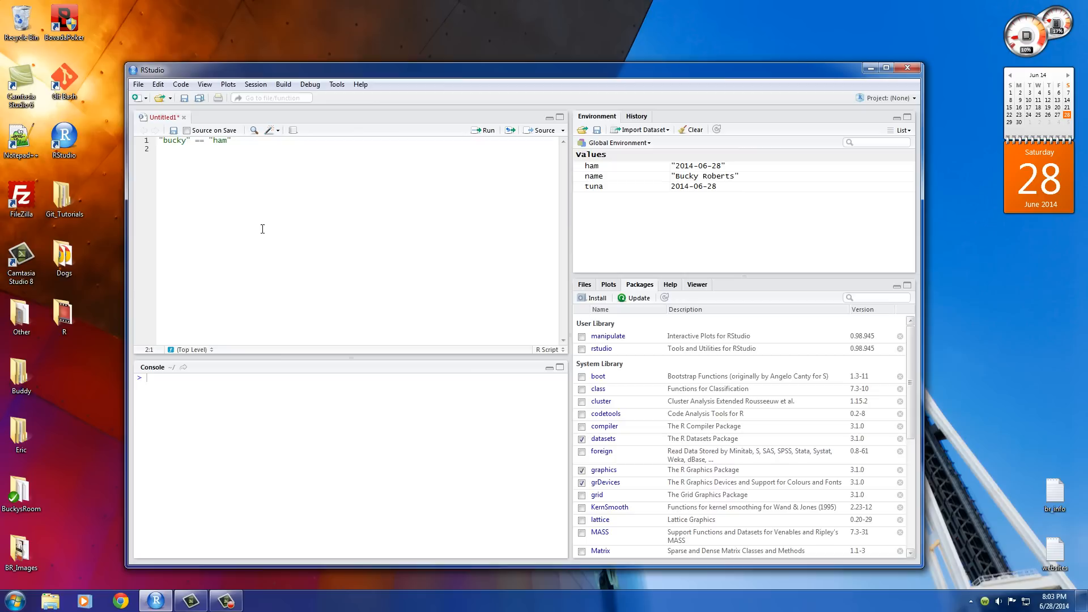
{"action": "type", "text": "\"bucky\" =="}
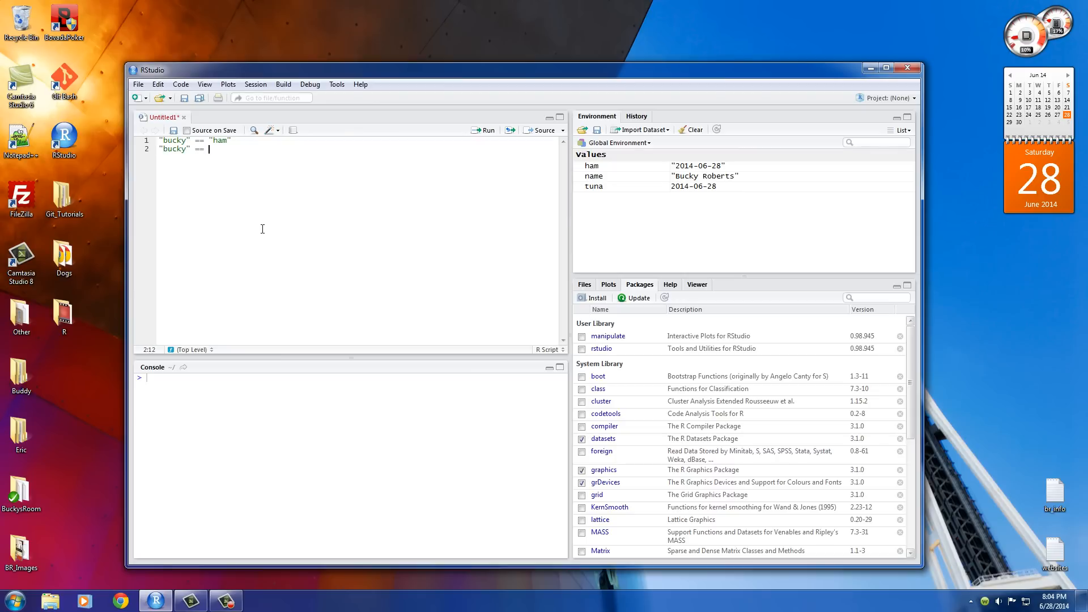
{"action": "type", "text": "\"bucky\""}
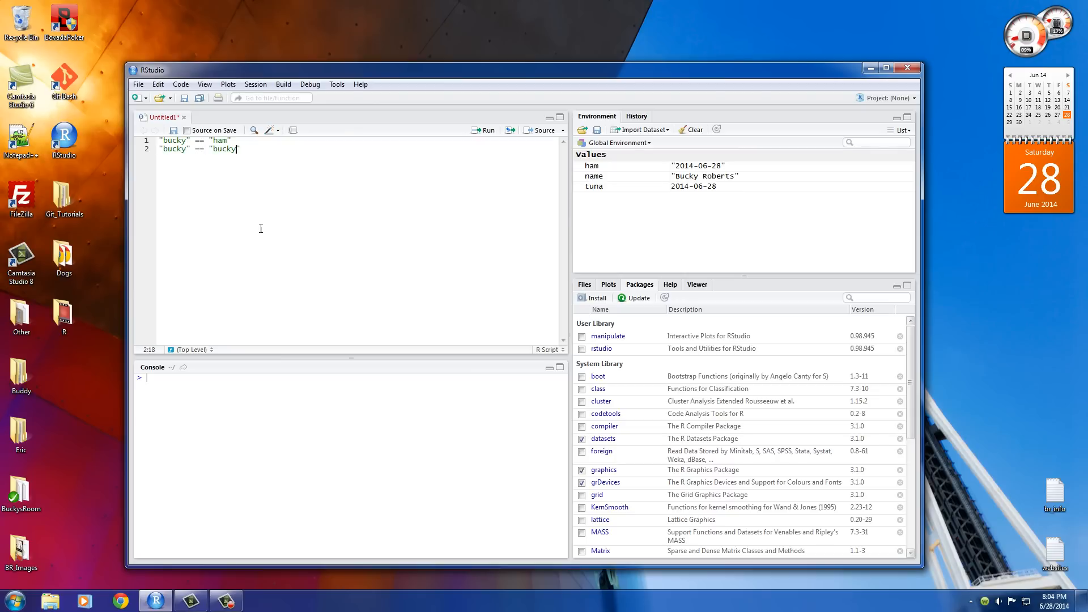
{"action": "left_click", "coordinate": [488, 129]}
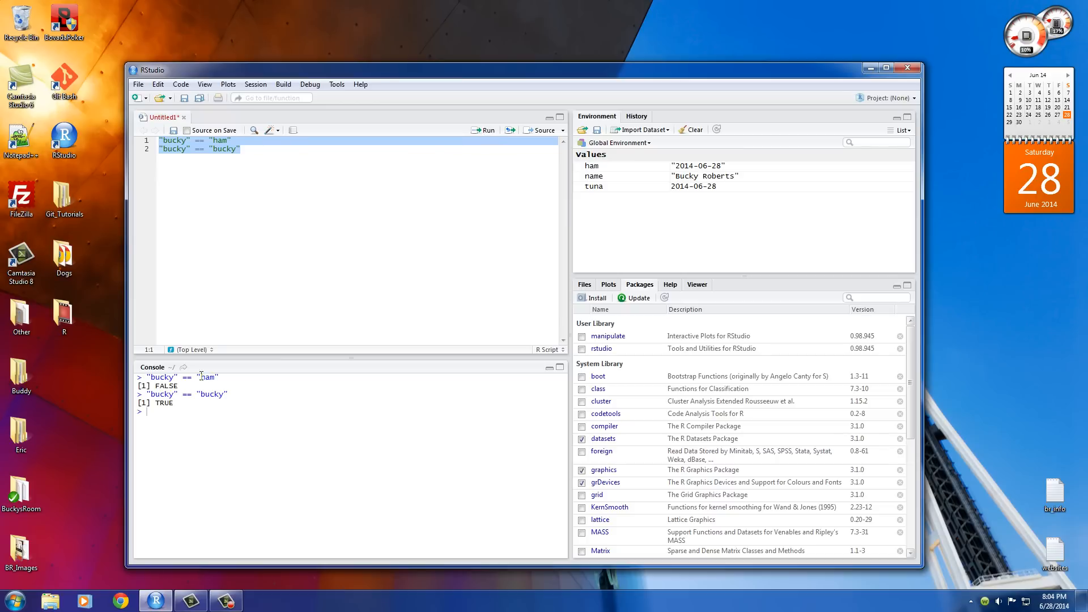
{"action": "double_click", "coordinate": [208, 376]}
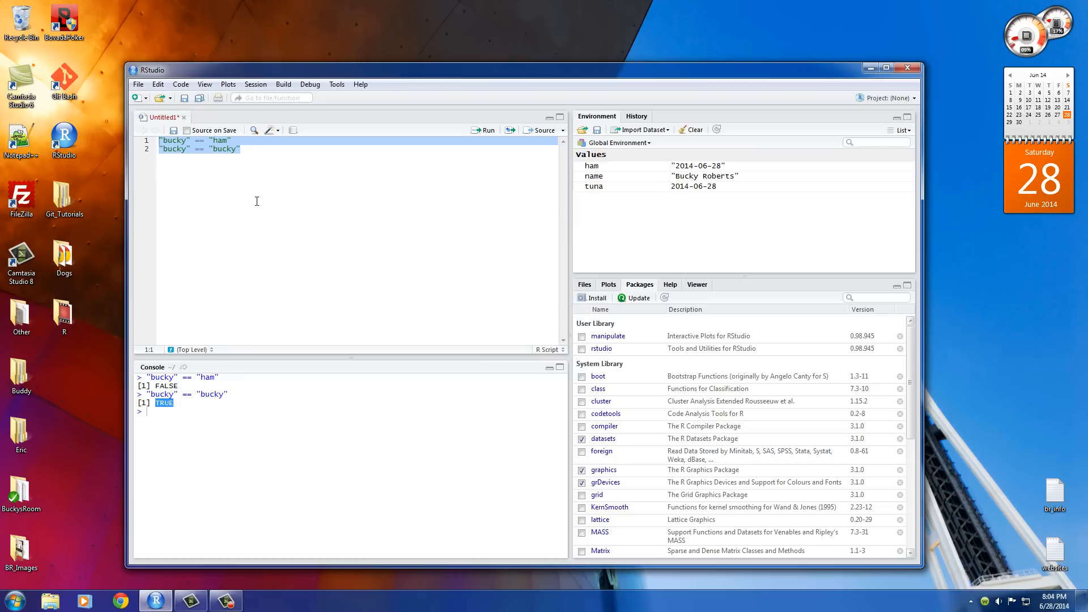
{"action": "mouse_move", "coordinate": [206, 188]}
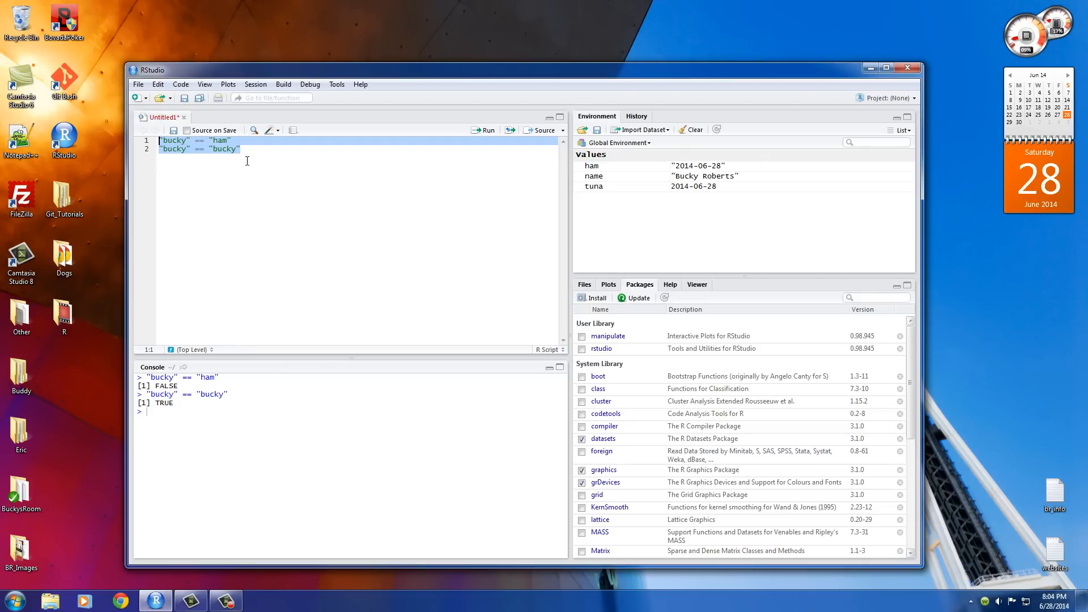
{"action": "mouse_move", "coordinate": [275, 189]}
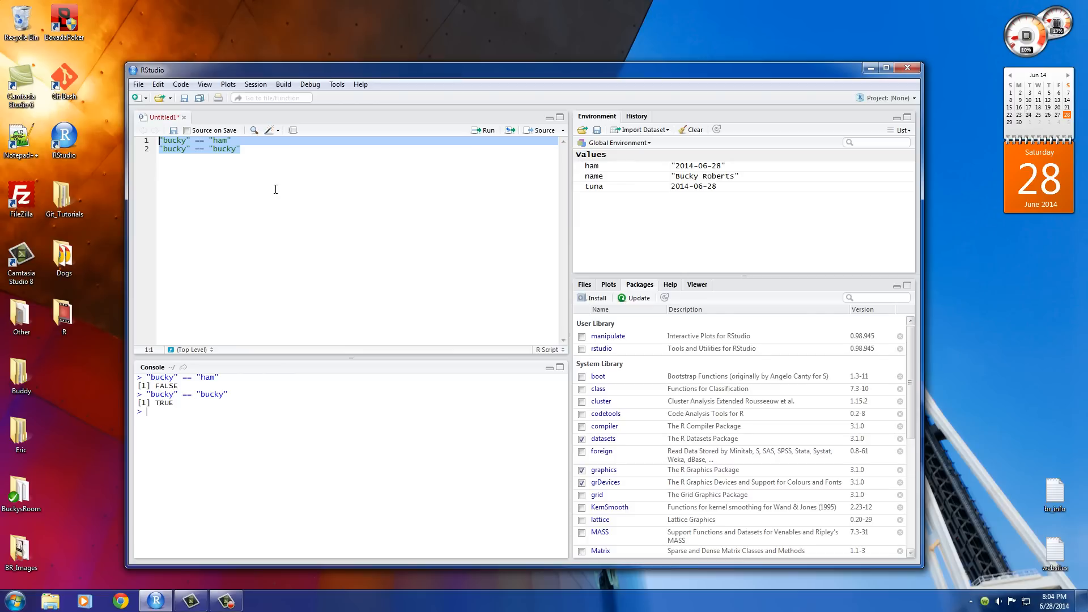
{"action": "mouse_move", "coordinate": [908, 522]}
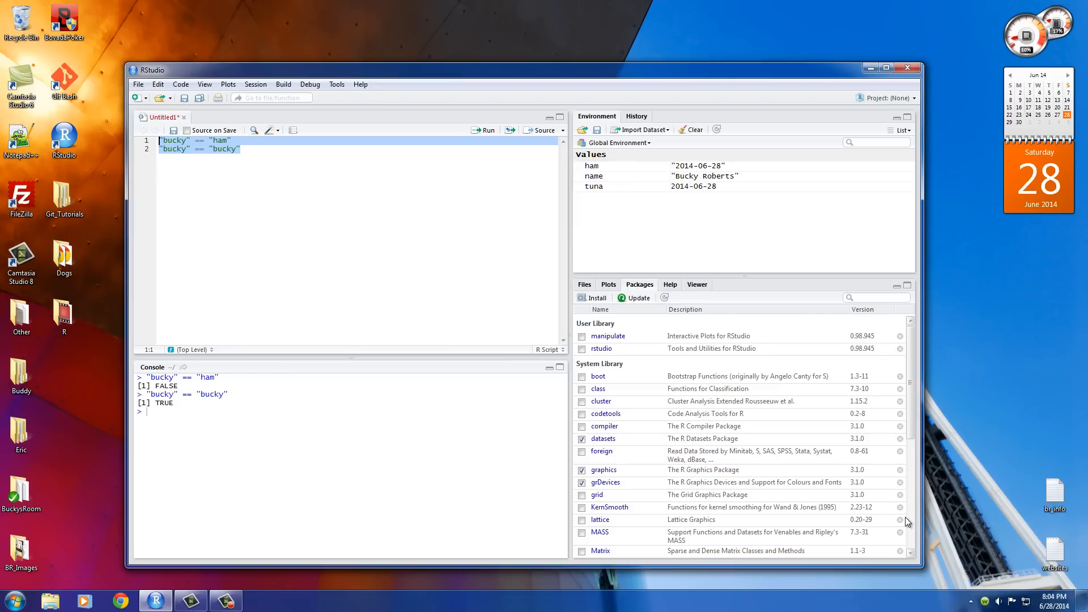